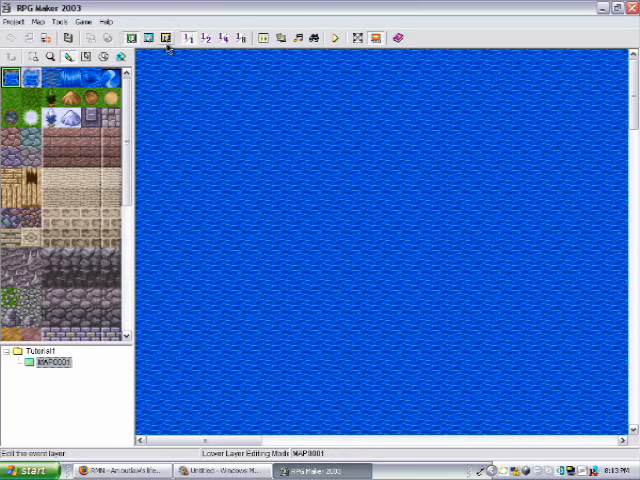
Switch MAP0001 to the World Map tileset, fill it with grass, and select the Event layer
left_click(85, 56)
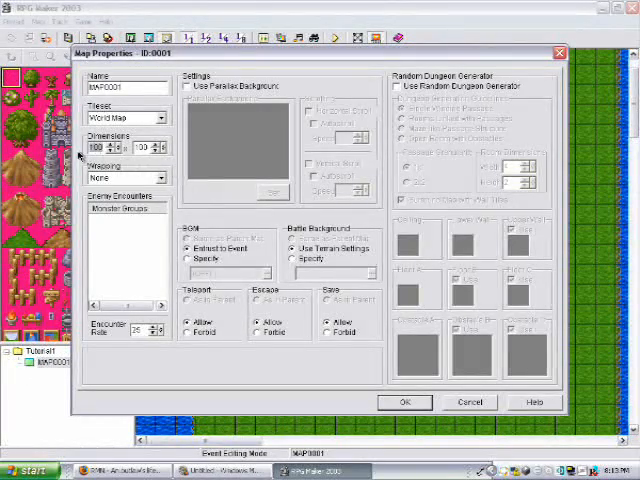
left_click(404, 402)
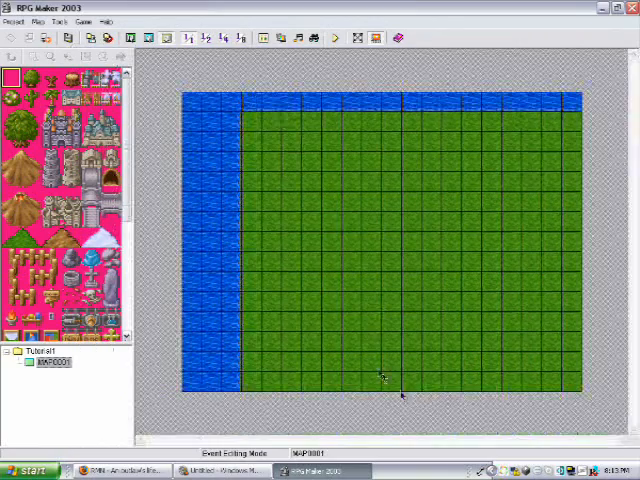
left_click(131, 37)
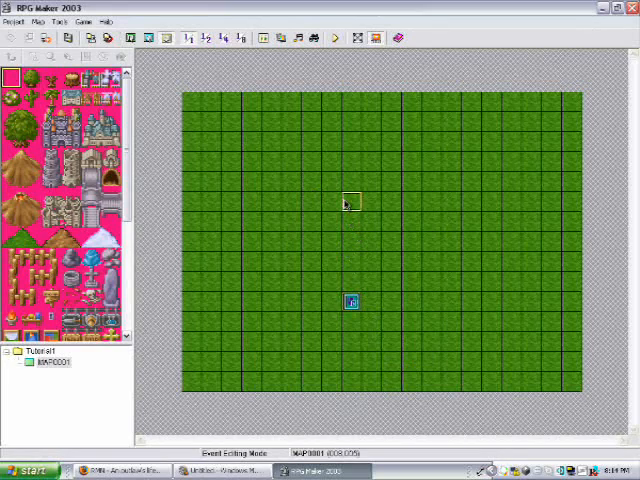
Create event EV0001 with an elderly char4 sprite and a greeting asking for potions
double_click(350, 301)
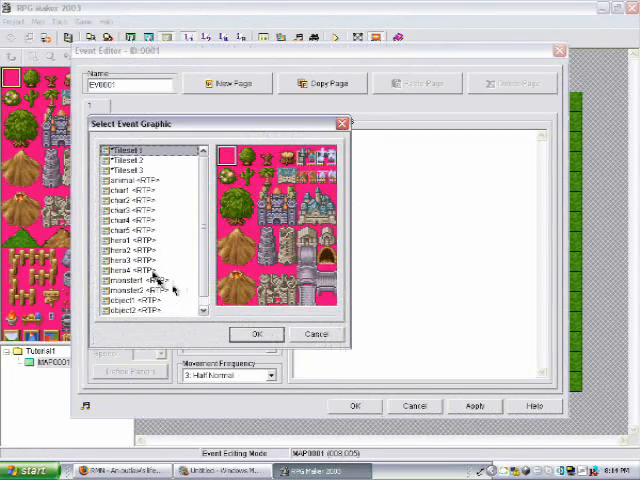
left_click(130, 220)
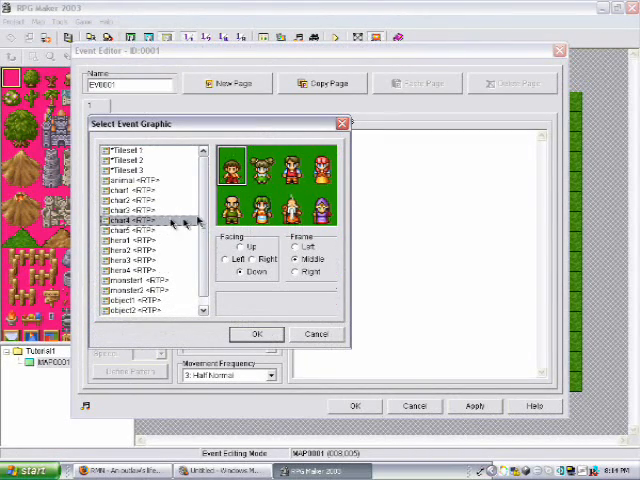
left_click(256, 334)
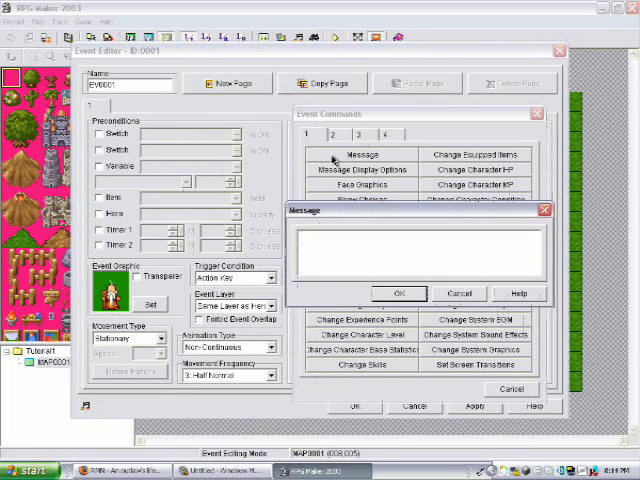
type("Hello, get potions for me from")
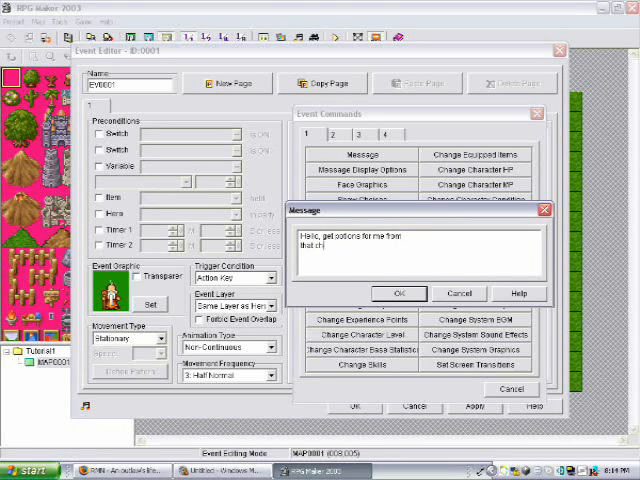
left_click(398, 293)
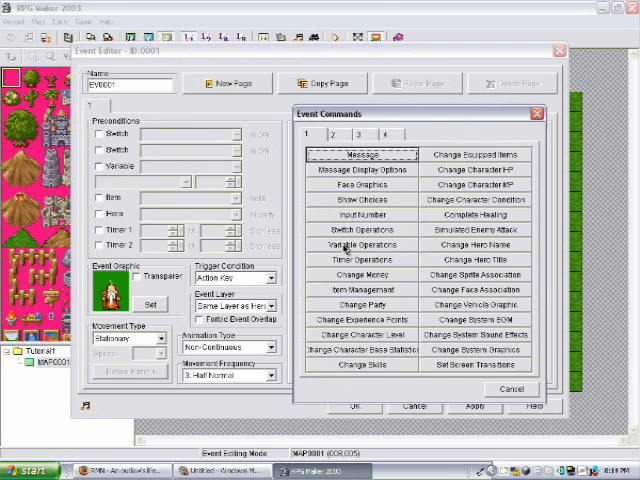
Add commands setting variable 0001 'Get chest' to 1 and turning switch 0001 'Quest got' ON
left_click(360, 244)
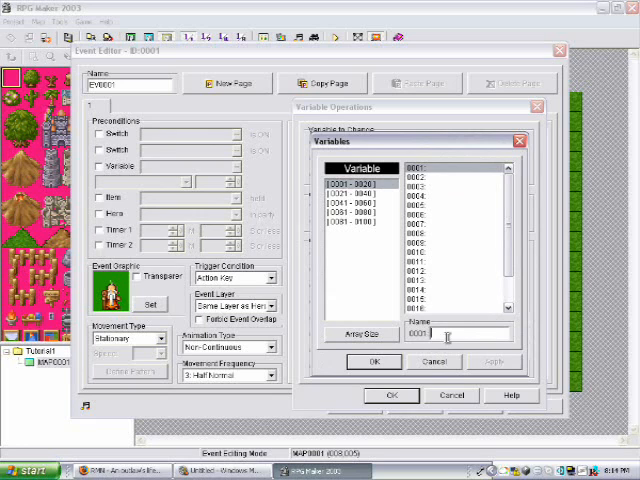
type("Get thes")
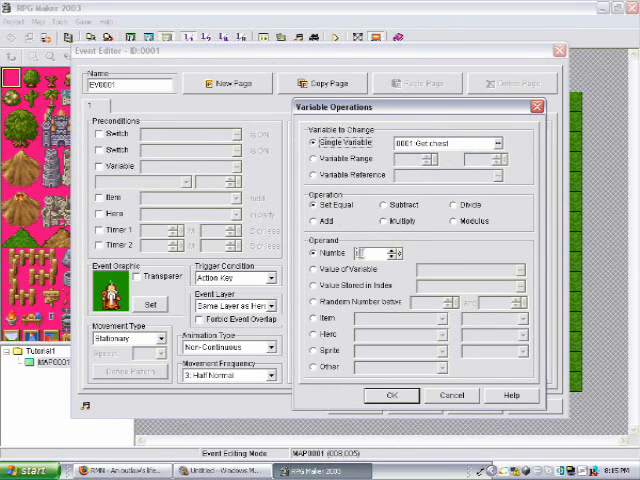
left_click(392, 394)
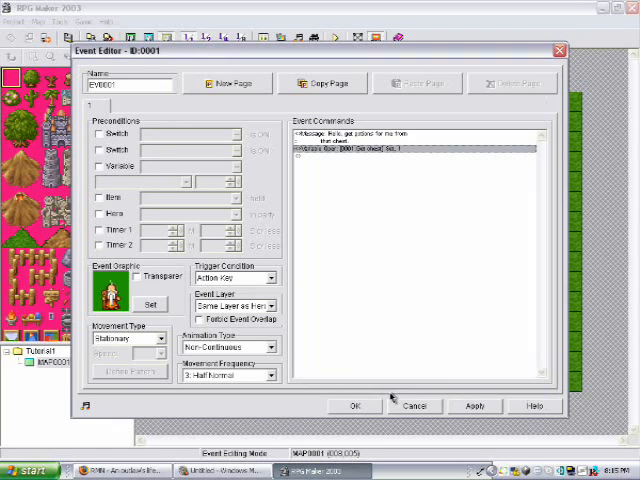
mouse_move(335, 162)
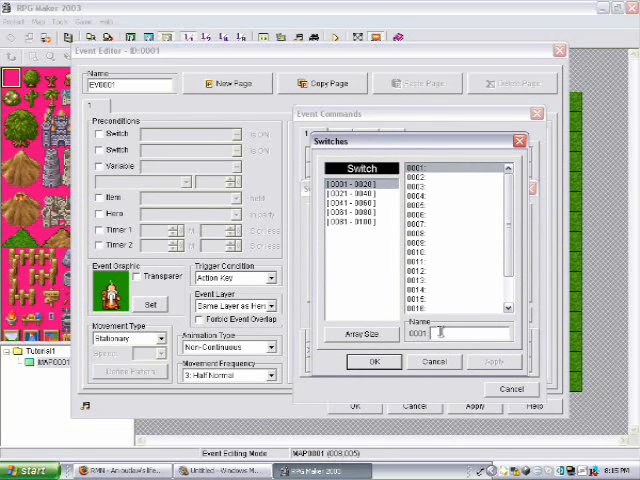
type("Quest gd")
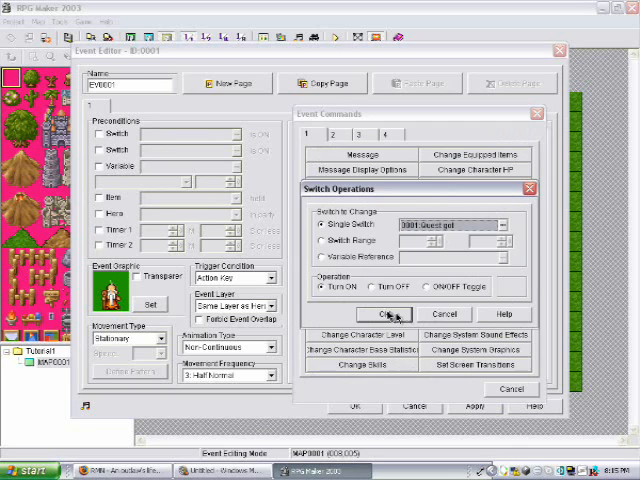
left_click(386, 314)
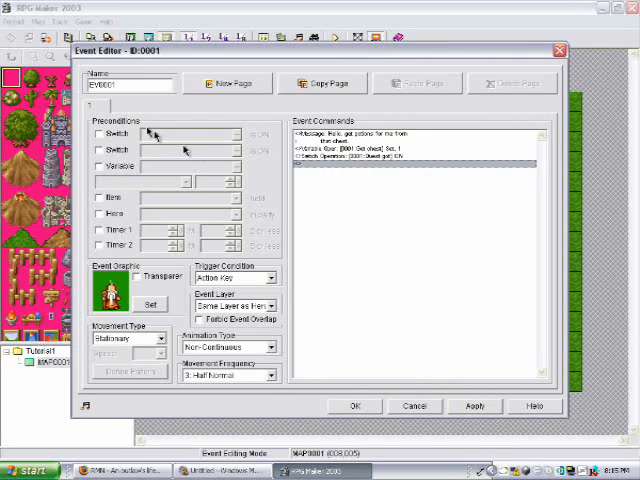
Add NPC page 2 with switch precondition 0001 Quest got
left_click(227, 83)
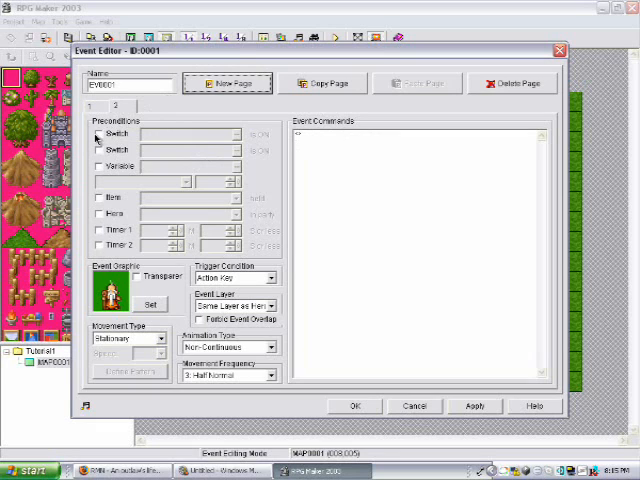
left_click(102, 133)
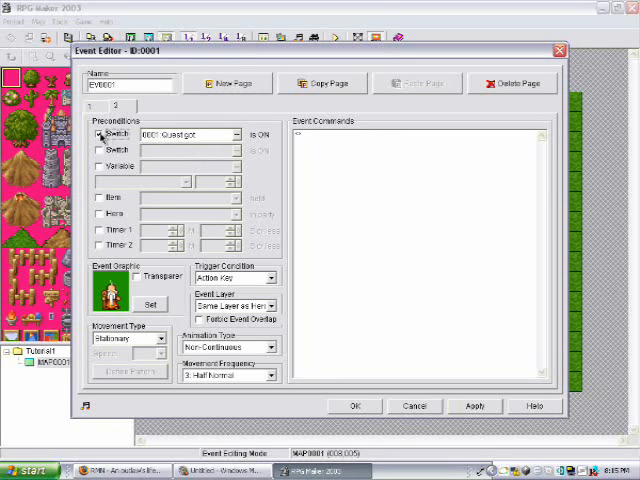
left_click(98, 134)
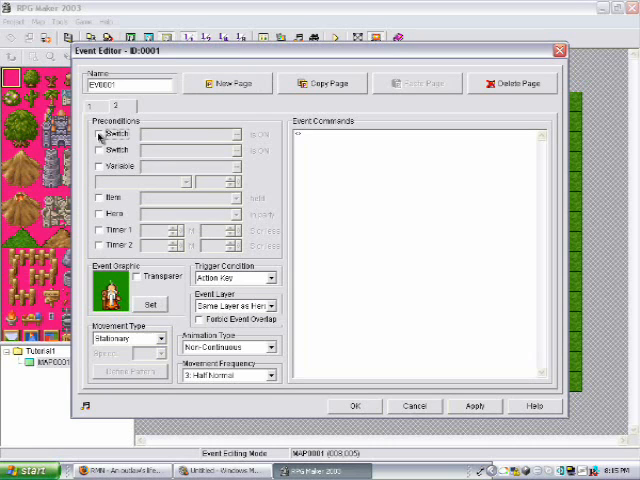
left_click(100, 133)
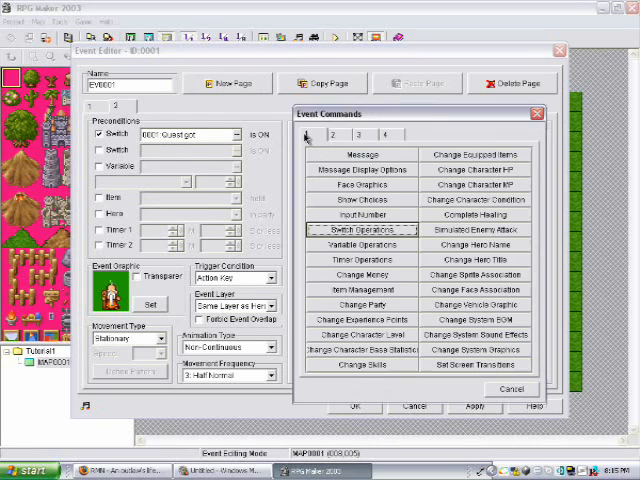
Give page 2 the message 'Get the potions', add page 3, and save the event
left_click(357, 154)
type("Got the potion")
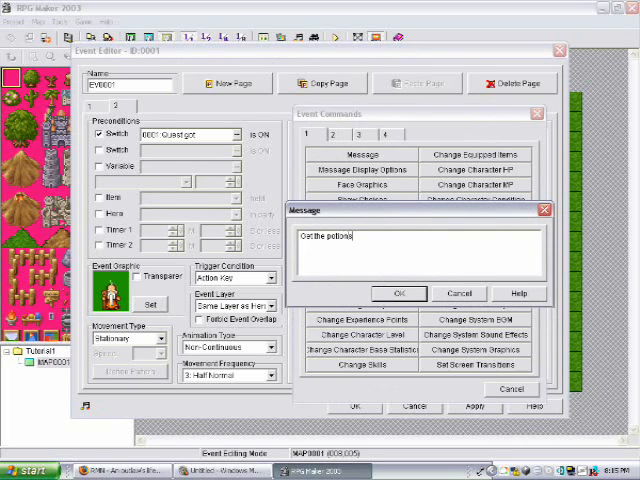
left_click(399, 293)
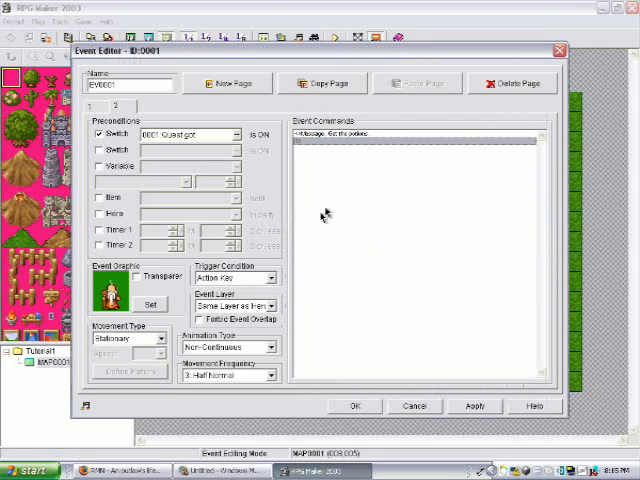
left_click(227, 83)
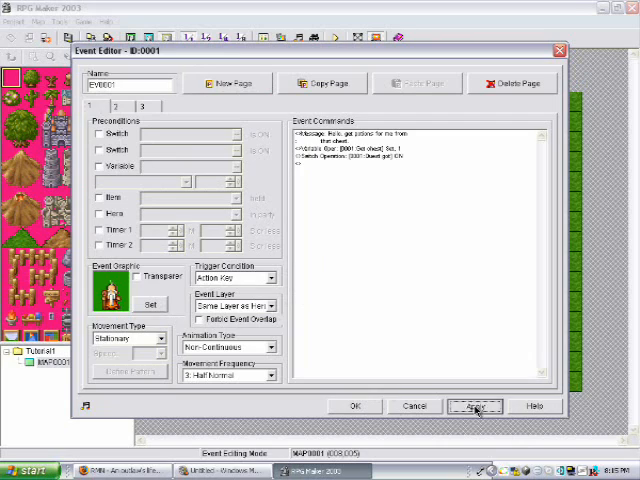
left_click(352, 405)
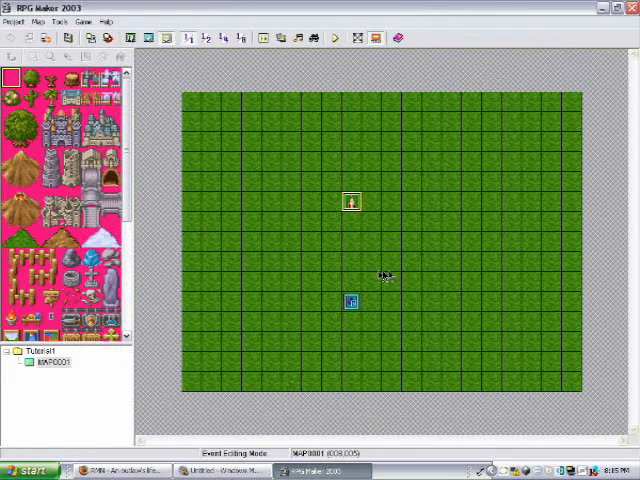
mouse_move(458, 158)
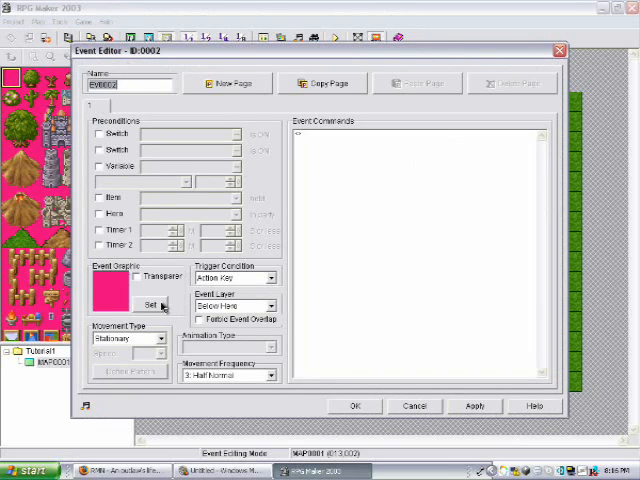
Give new event EV0002 a chest sprite from the object sprites
left_click(150, 304)
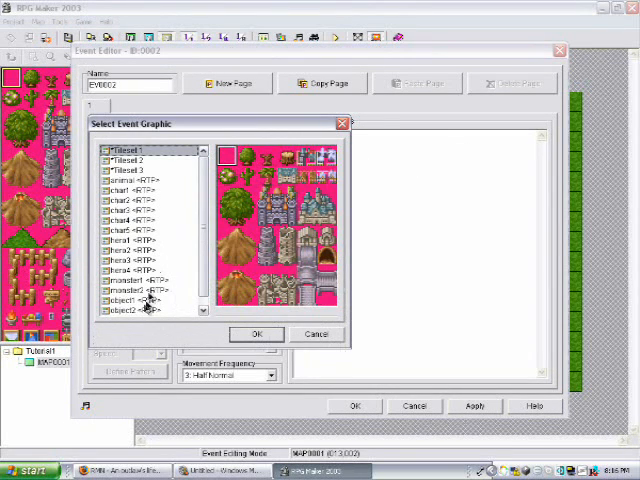
left_click(128, 300)
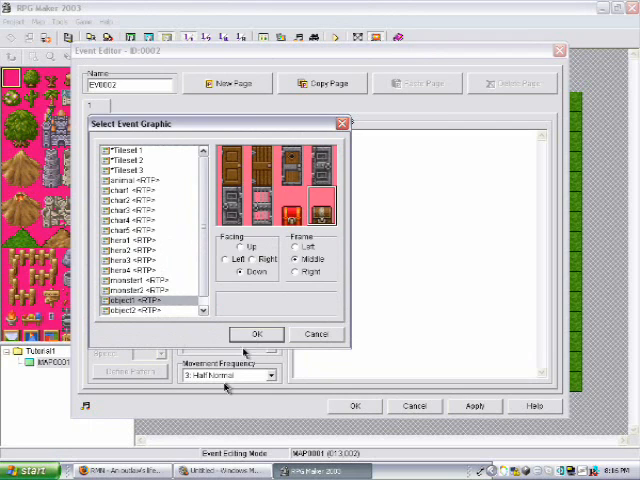
left_click(256, 334)
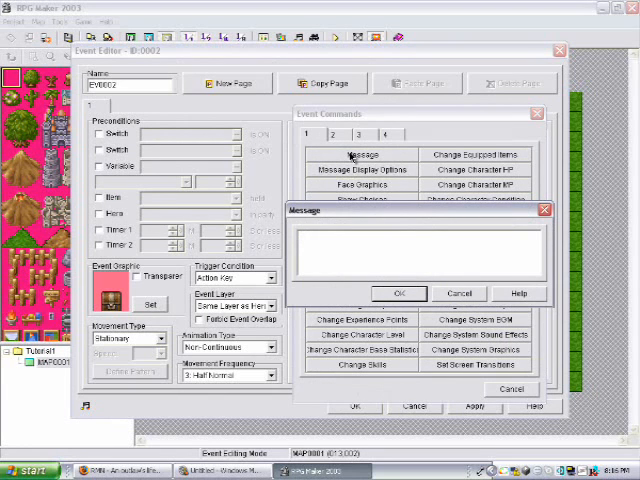
Make page 1 say 'You need the quest to open this chest.' and add page 2
type("¥")
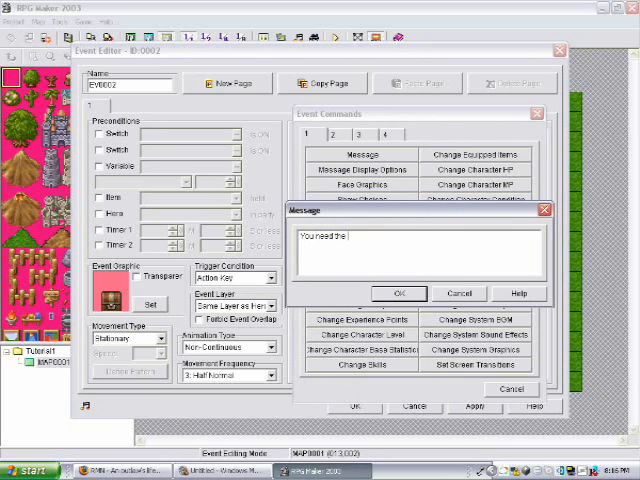
type("quest to")
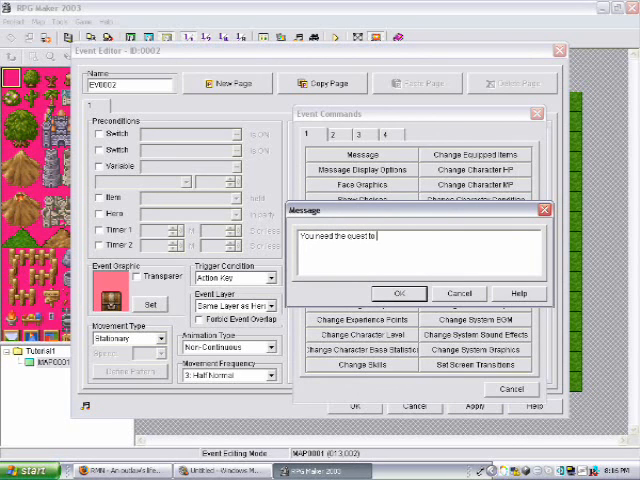
type("open this")
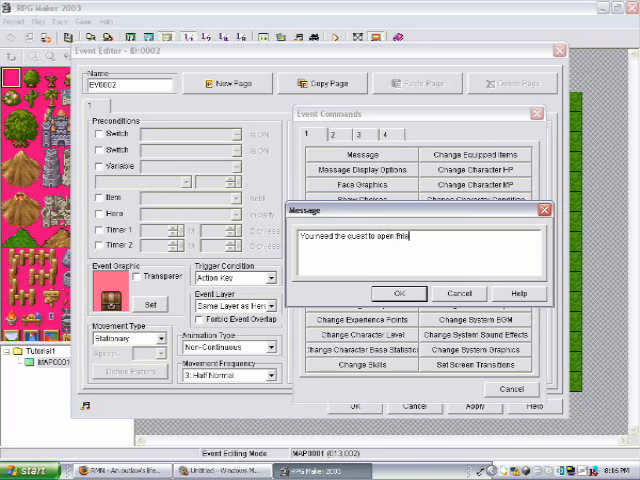
type("chest")
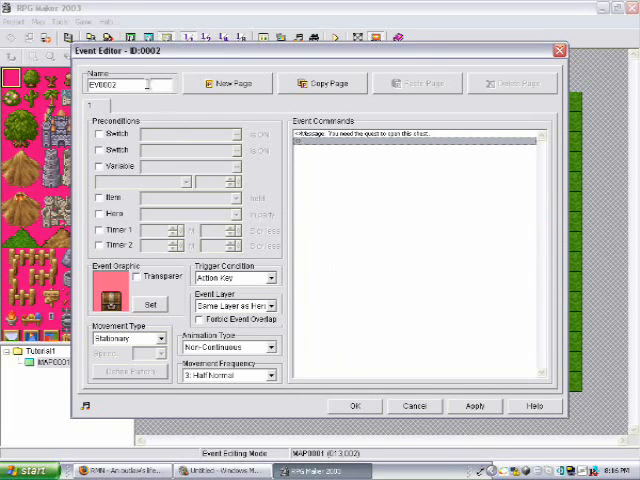
left_click(226, 83)
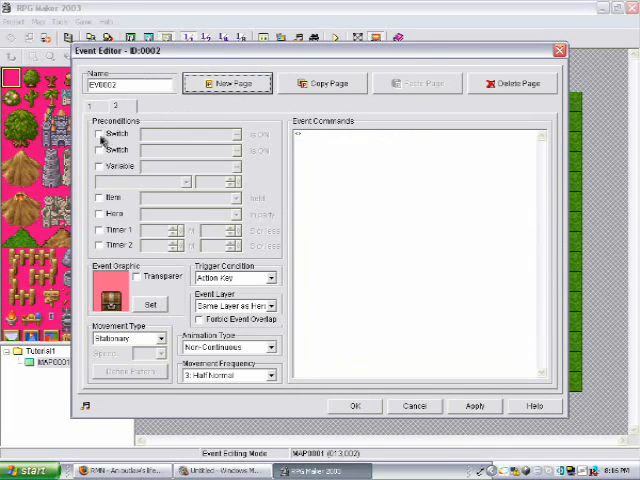
Require switch 0001 Quest got on chest page 2 and show 'You got the potions'
left_click(99, 134)
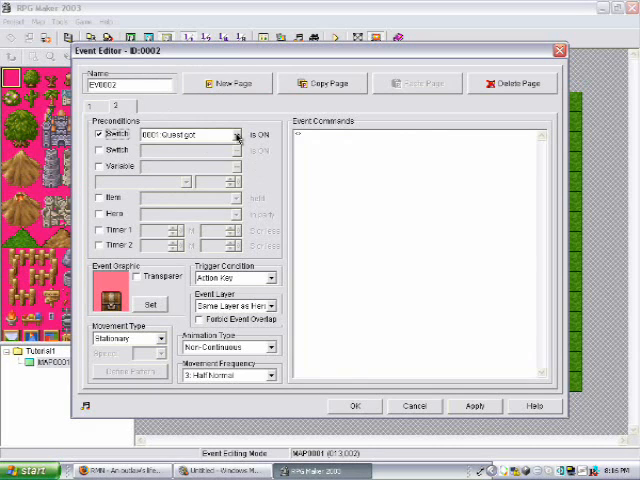
left_click(235, 134)
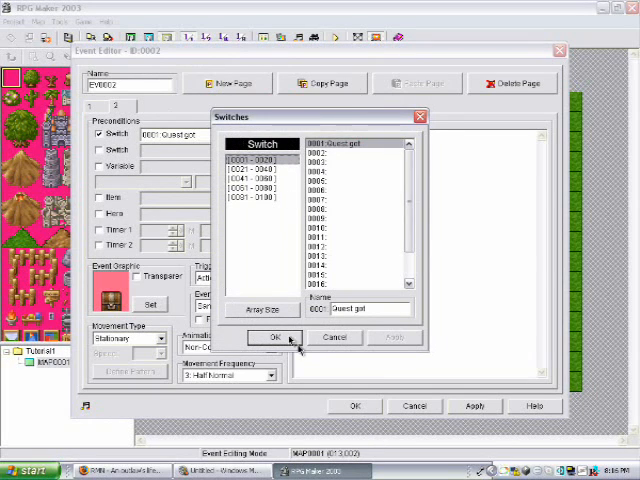
left_click(277, 337)
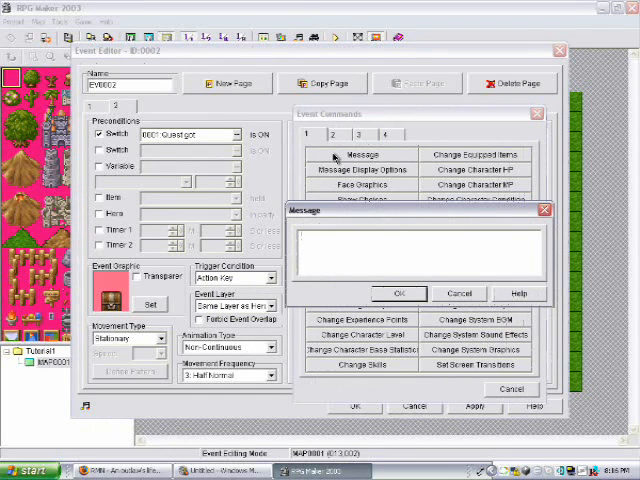
type("You got the")
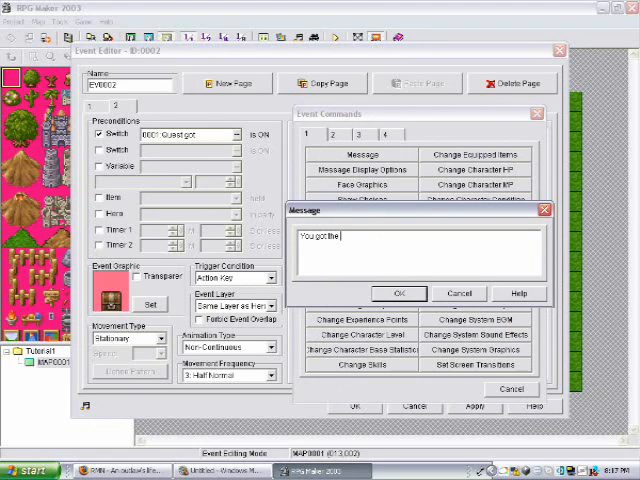
type("potions")
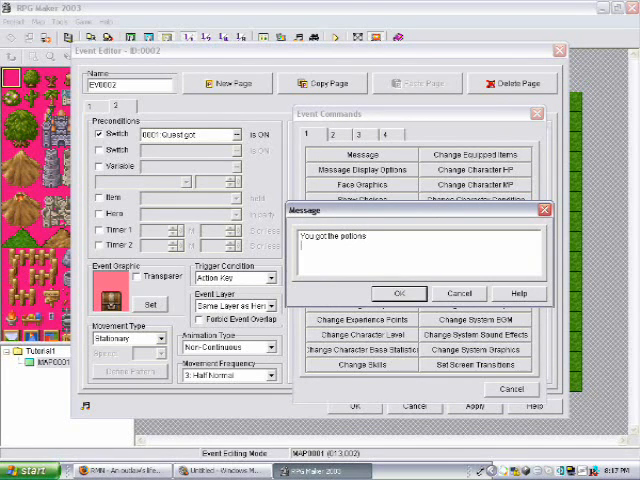
left_click(399, 292)
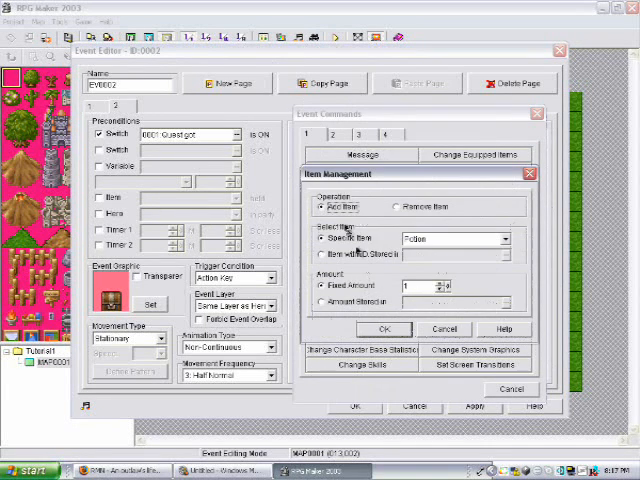
Add one Potion and a command turning new switch 0002 'Quest finished' ON
left_click(384, 329)
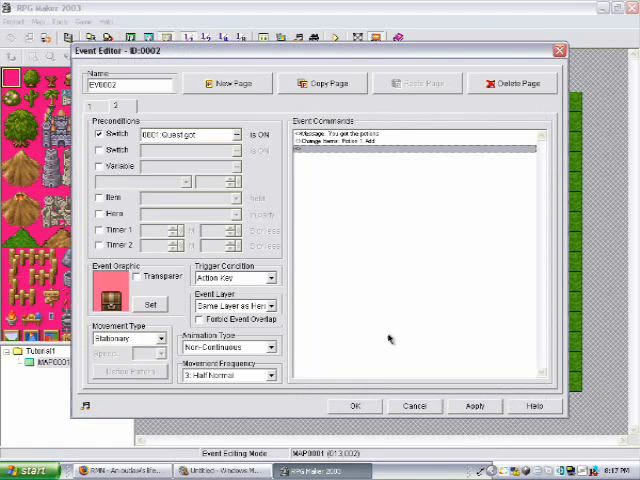
double_click(400, 145)
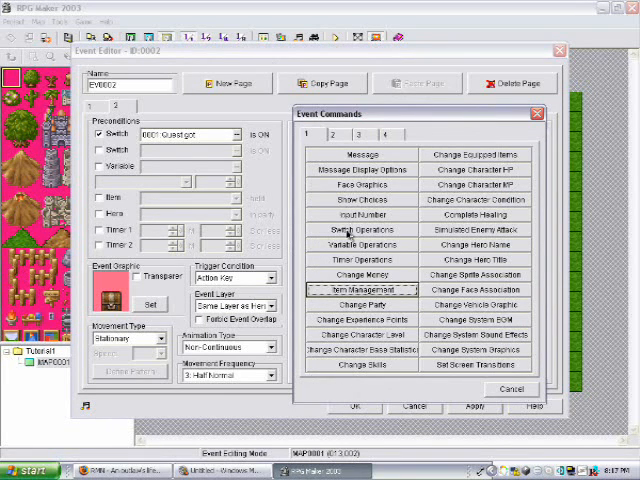
left_click(362, 229)
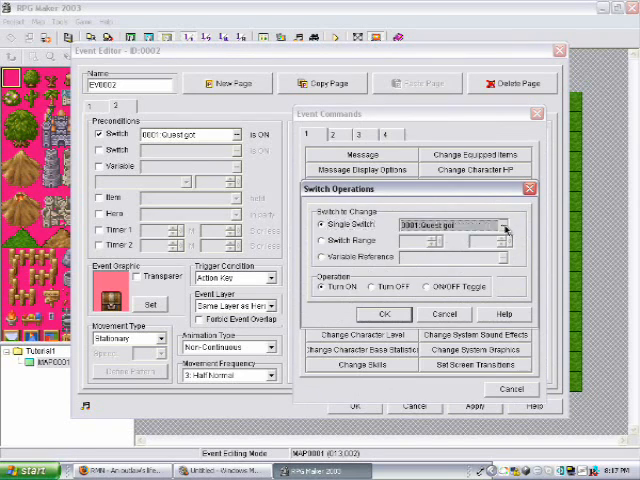
left_click(505, 225)
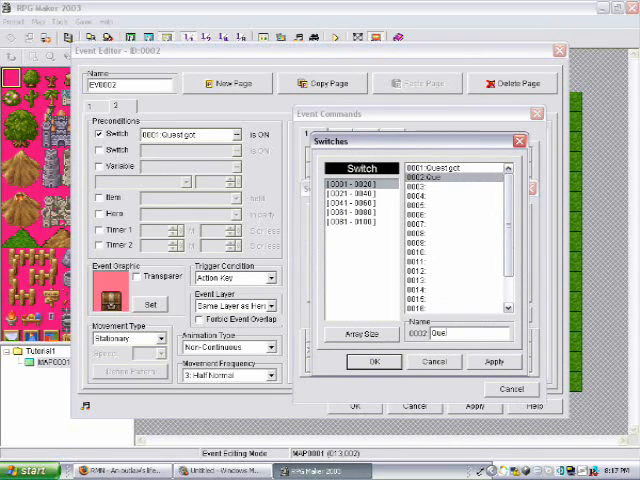
type("Quest finished")
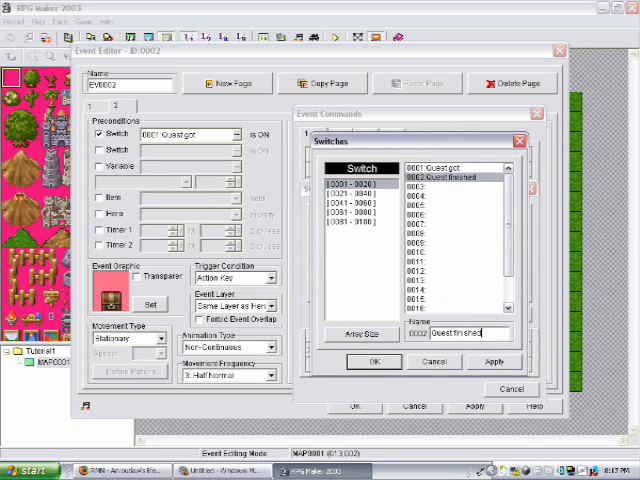
left_click(373, 361)
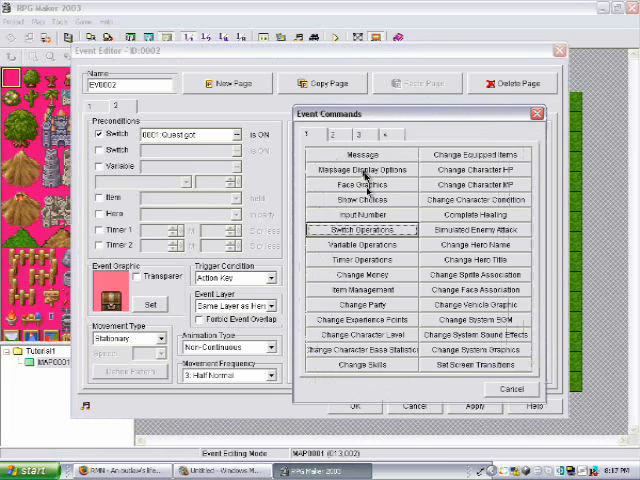
Add a command turning switch 0001 Quest got OFF and apply the changes
left_click(360, 229)
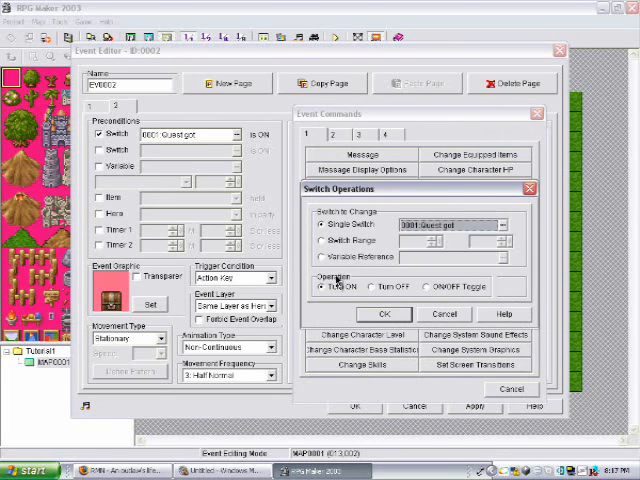
left_click(381, 314)
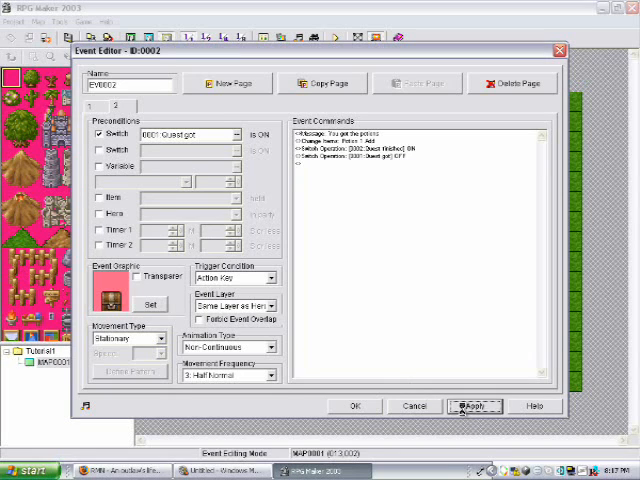
left_click(476, 405)
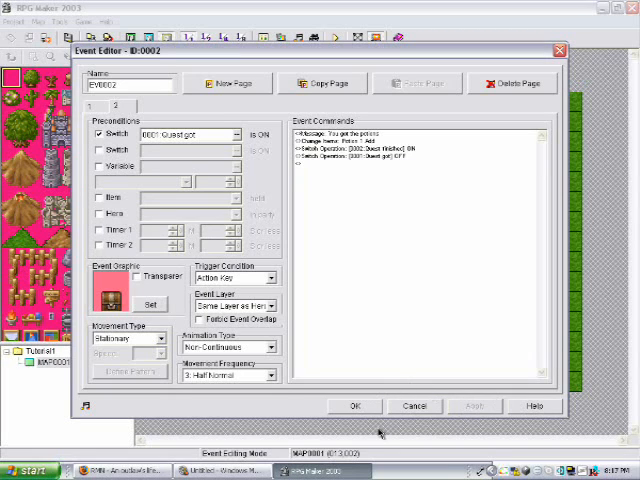
mouse_move(378, 163)
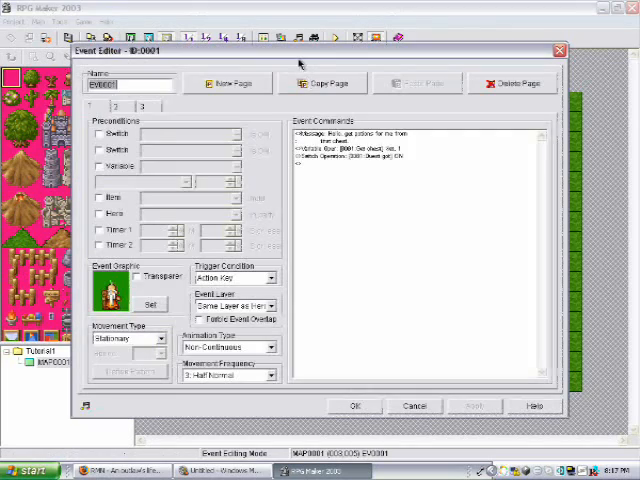
Reopen EV0001's third page and require switch 0002 Quest finished
left_click(143, 105)
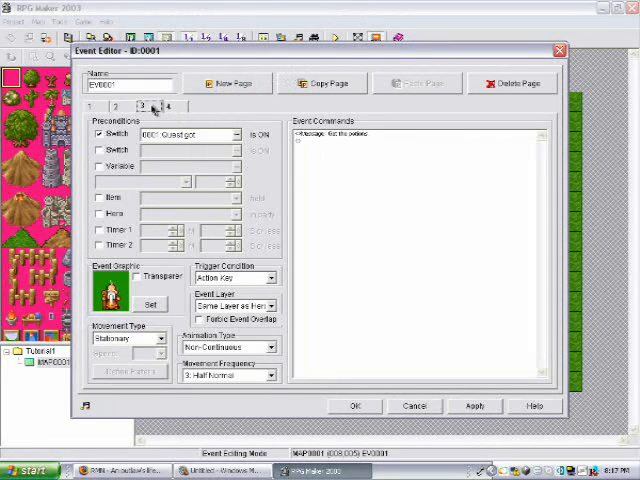
left_click(172, 105)
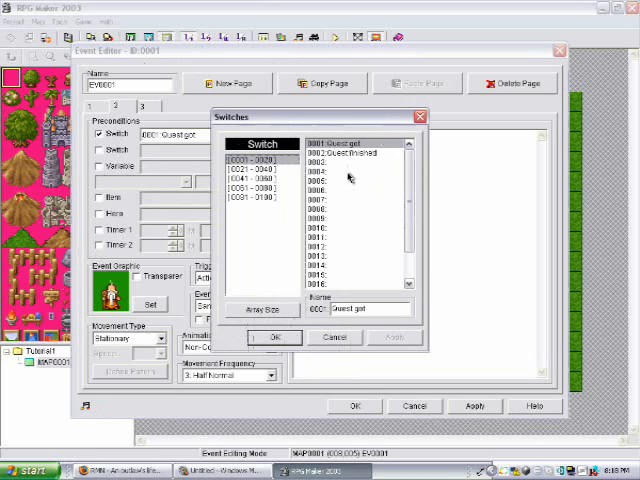
left_click(263, 337)
type("Thankyou you d")
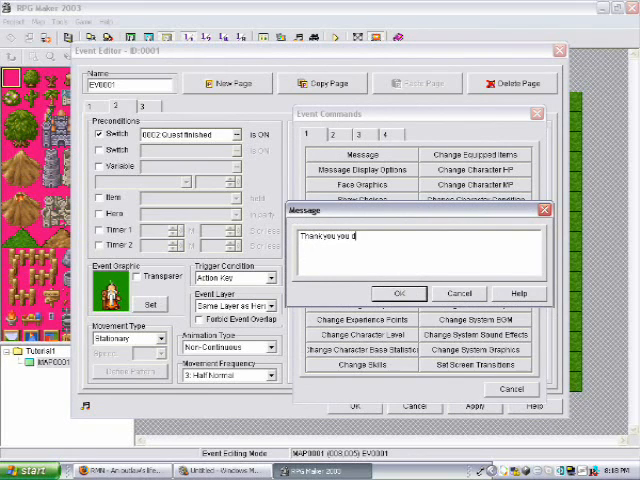
Add the thank-you message (containing 'saved my') to NPC page 3
type("saved my")
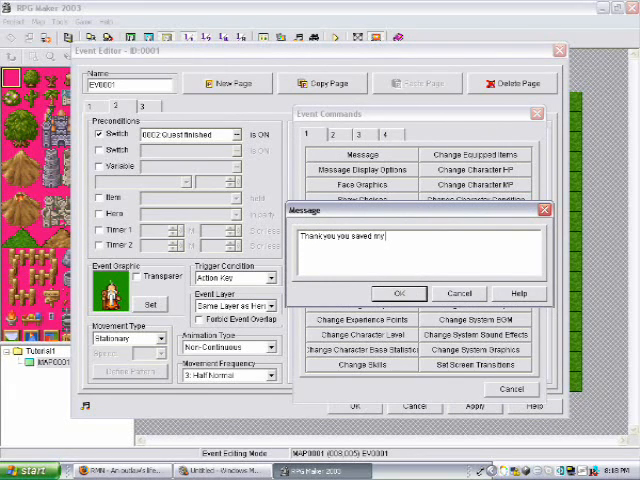
left_click(399, 293)
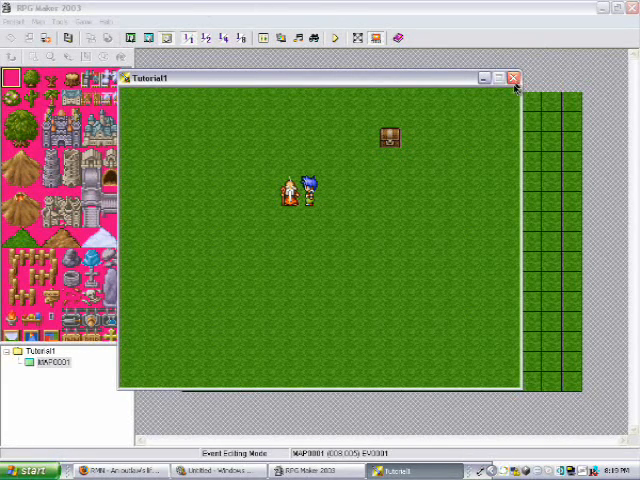
mouse_move(513, 78)
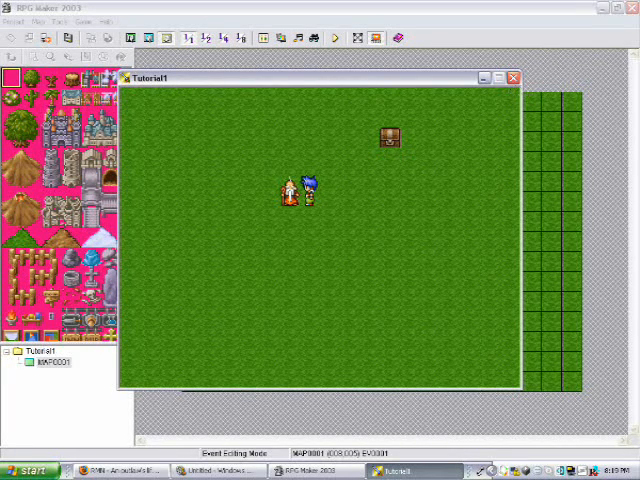
mouse_move(546, 70)
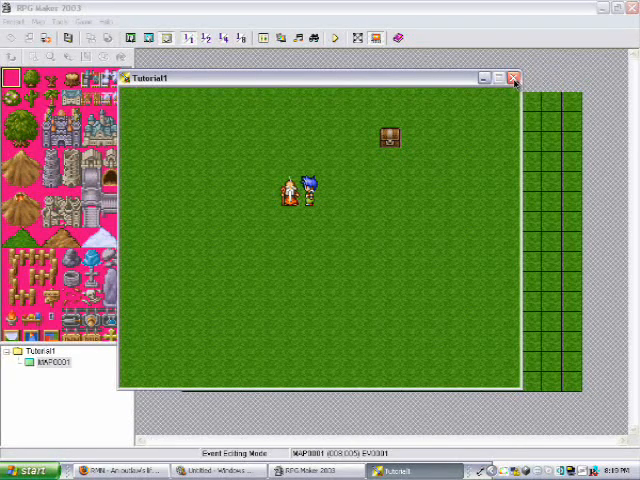
Close the Tutorial1 playtest window after trying the NPC and chest events
left_click(513, 78)
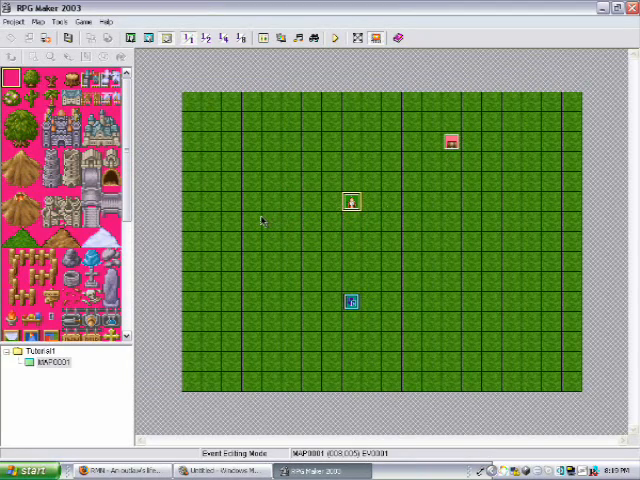